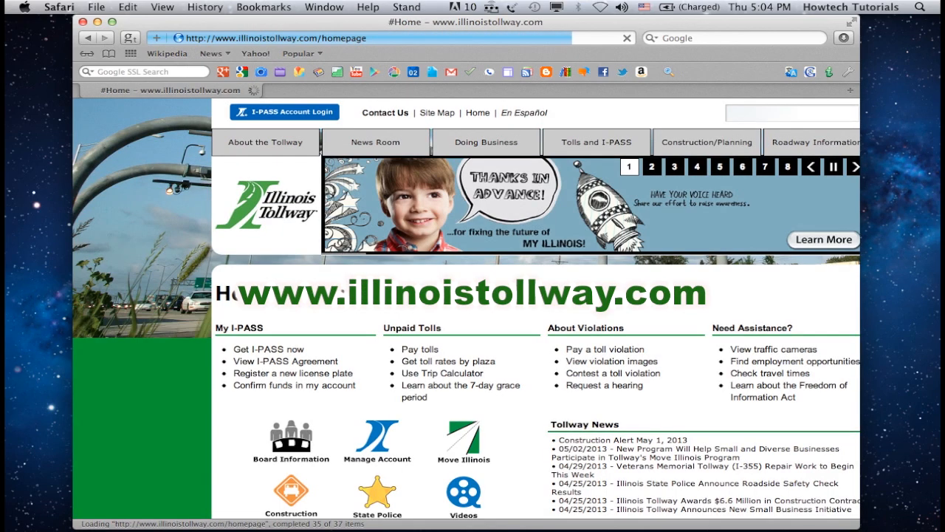
- Start the unpaid toll payment flow and confirm eligibility to pay online
{"action": "left_click", "coordinate": [651, 166]}
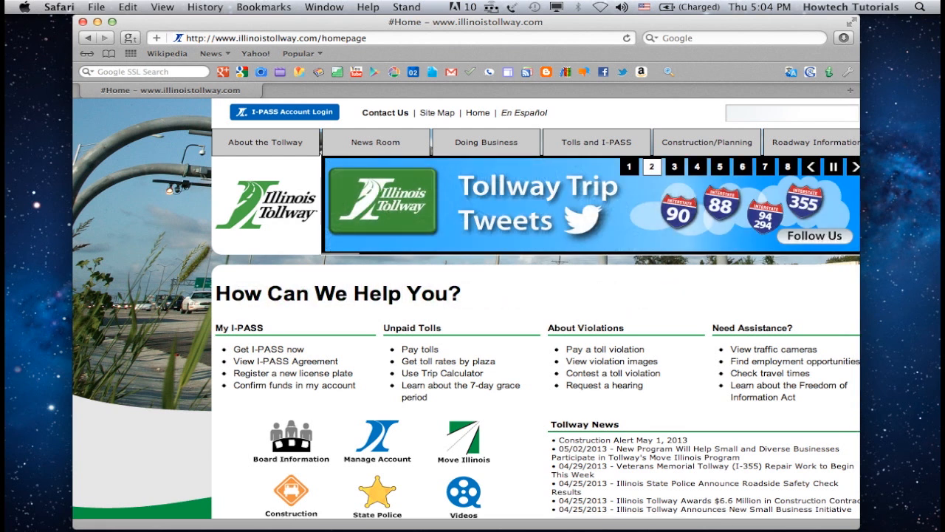
{"action": "left_click", "coordinate": [673, 167]}
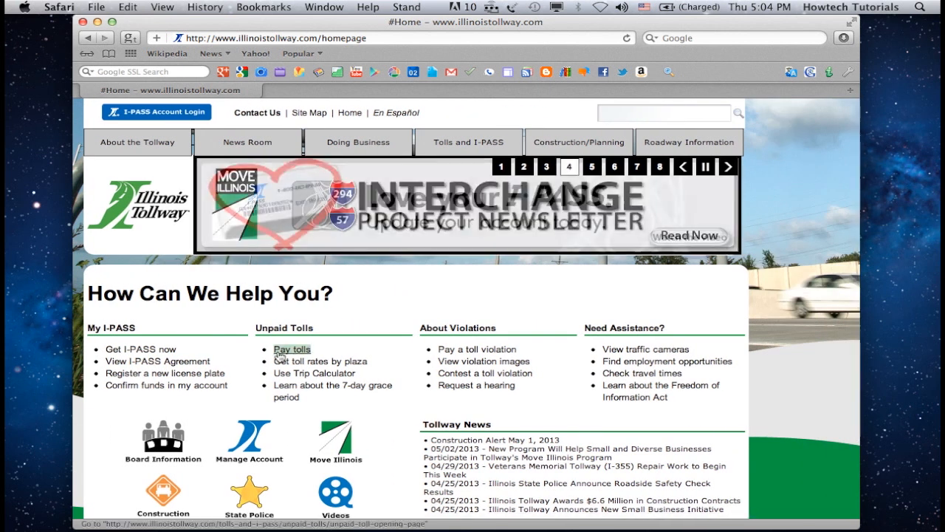
{"action": "left_click", "coordinate": [293, 348]}
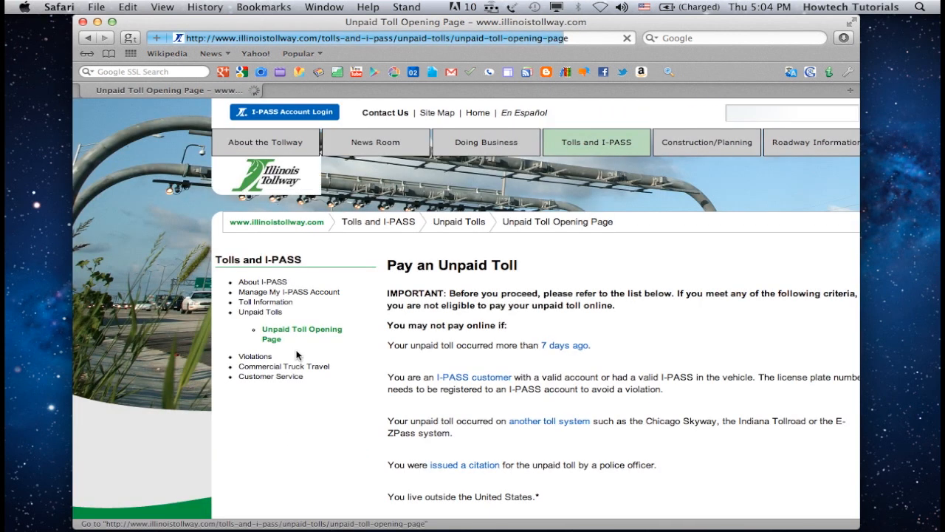
{"action": "scroll", "scroll_direction": "down", "scroll_amount": 3}
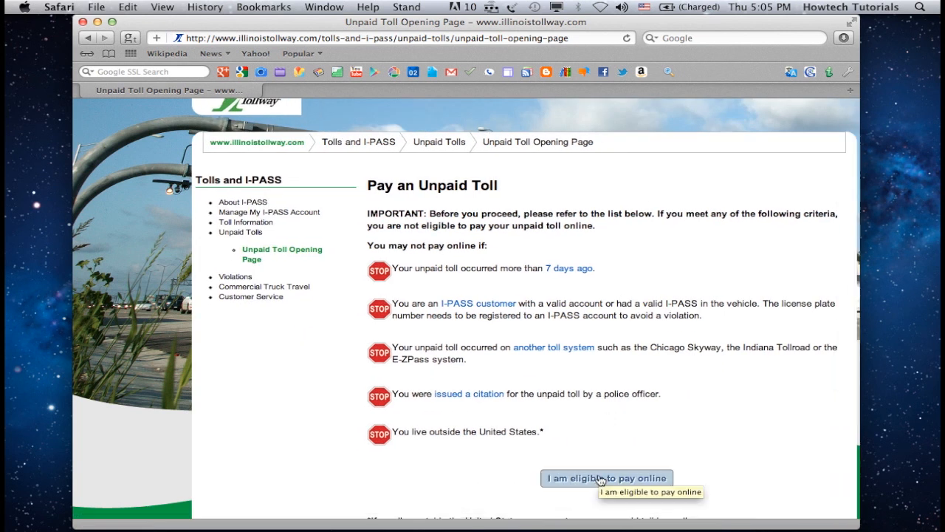
{"action": "left_click", "coordinate": [605, 478]}
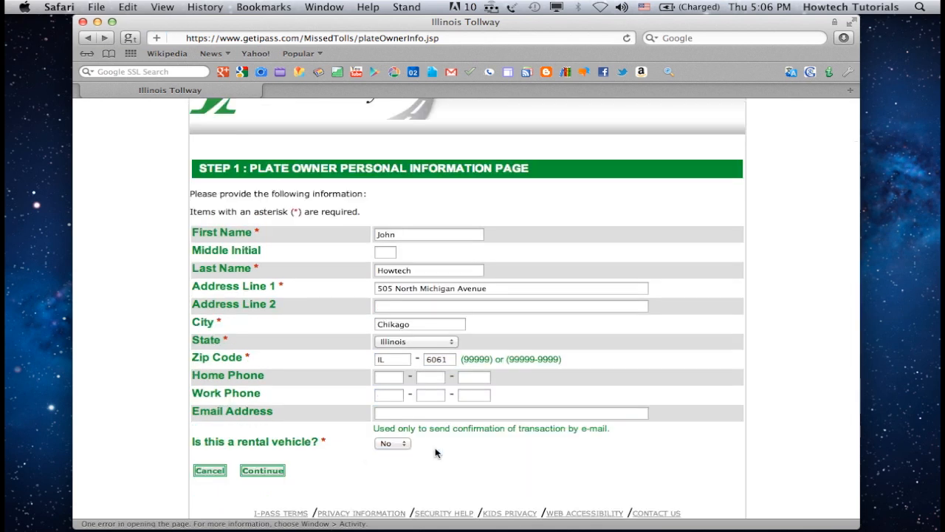
- Submit the plate owner's details and the Illinois passenger-car plate information
{"action": "left_click", "coordinate": [263, 469]}
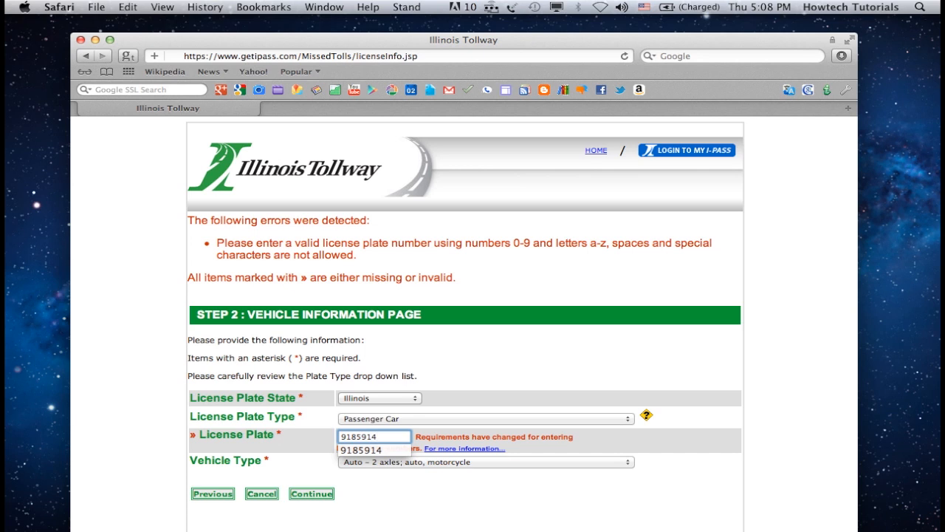
{"action": "left_click", "coordinate": [310, 493]}
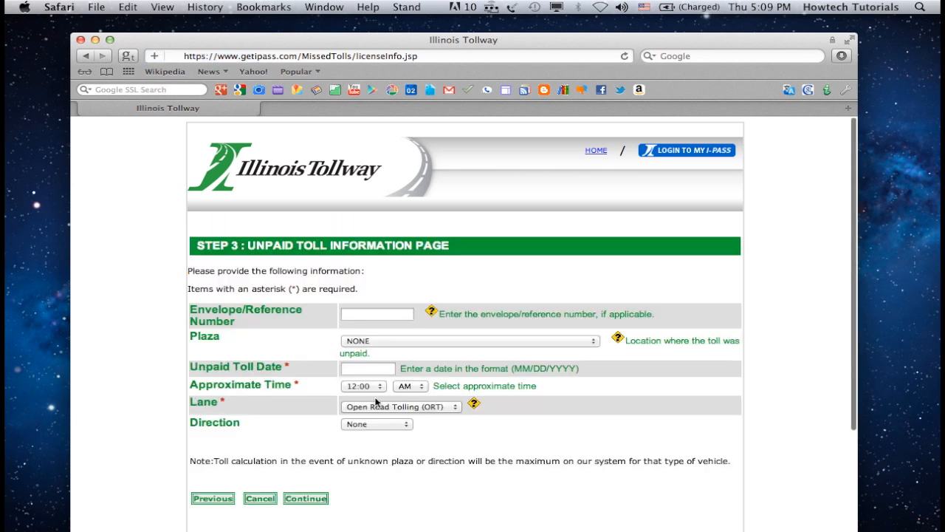
- Enter the O'Hare plaza toll on 05/01/2013 at 5:45 PM, East Bound, and continue
{"action": "scroll", "scroll_direction": "down", "scroll_amount": 3}
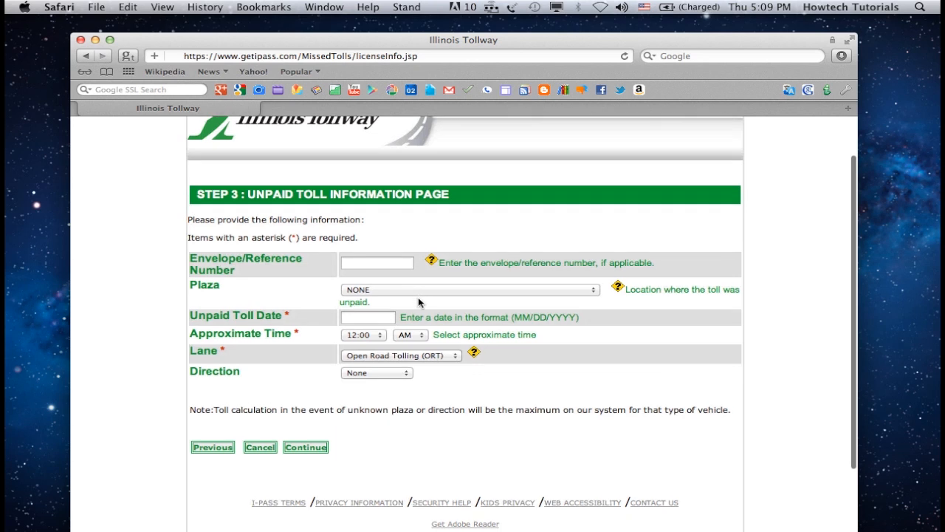
{"action": "left_click", "coordinate": [469, 288]}
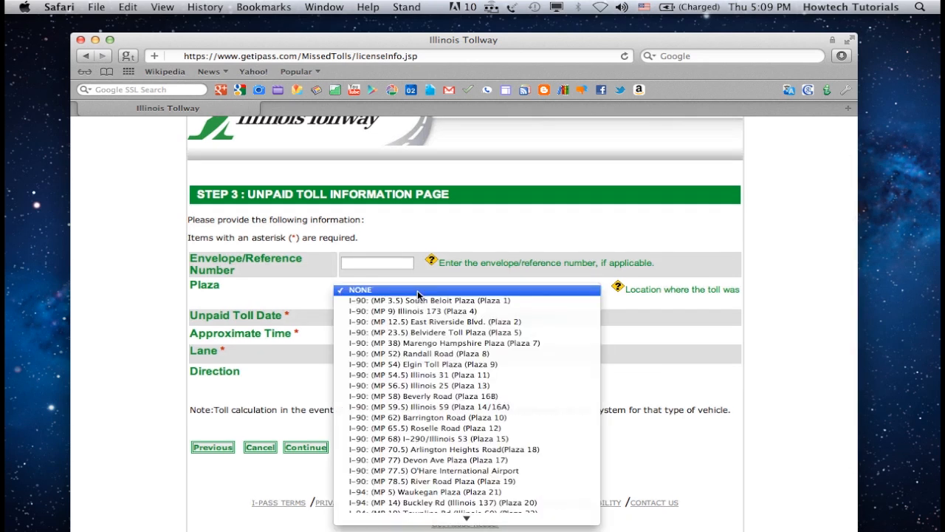
{"action": "mouse_move", "coordinate": [437, 469]}
{"action": "type", "text": "05"}
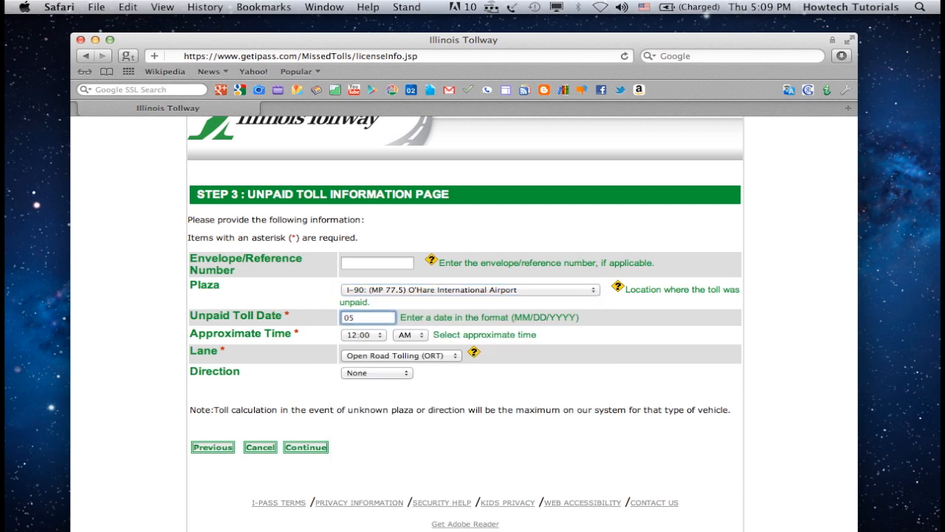
{"action": "left_click", "coordinate": [363, 333]}
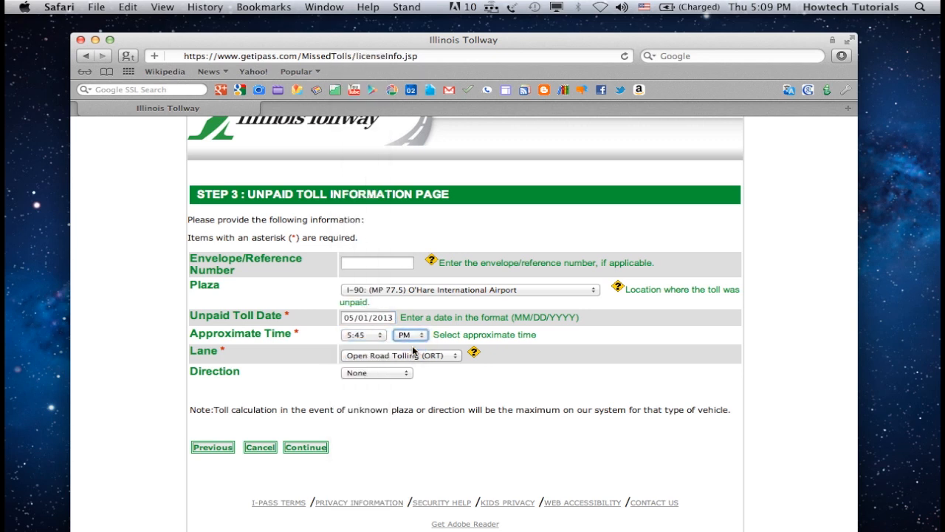
{"action": "left_click", "coordinate": [376, 372]}
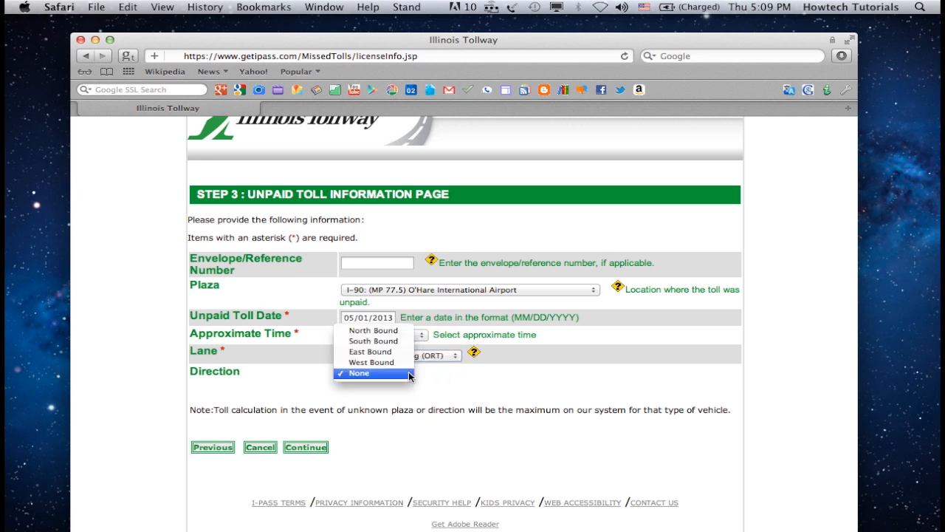
{"action": "left_click", "coordinate": [369, 352]}
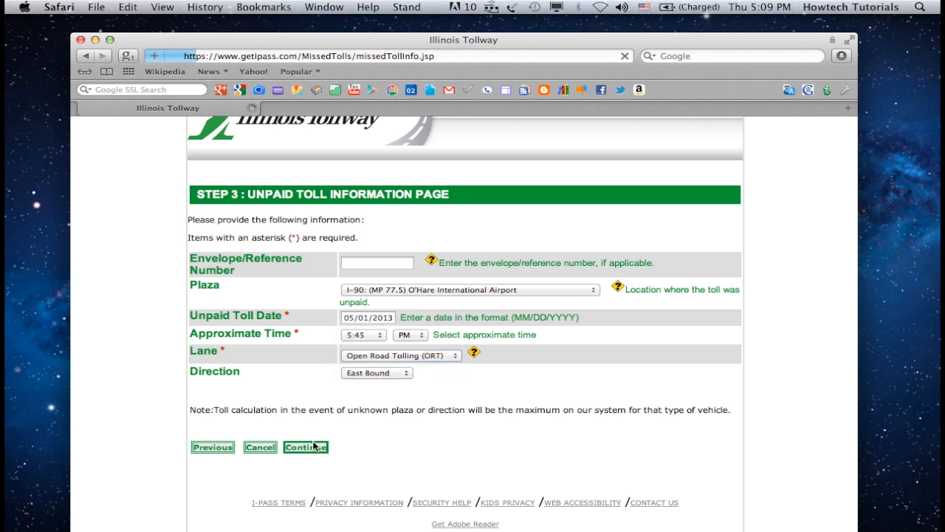
{"action": "left_click", "coordinate": [304, 445]}
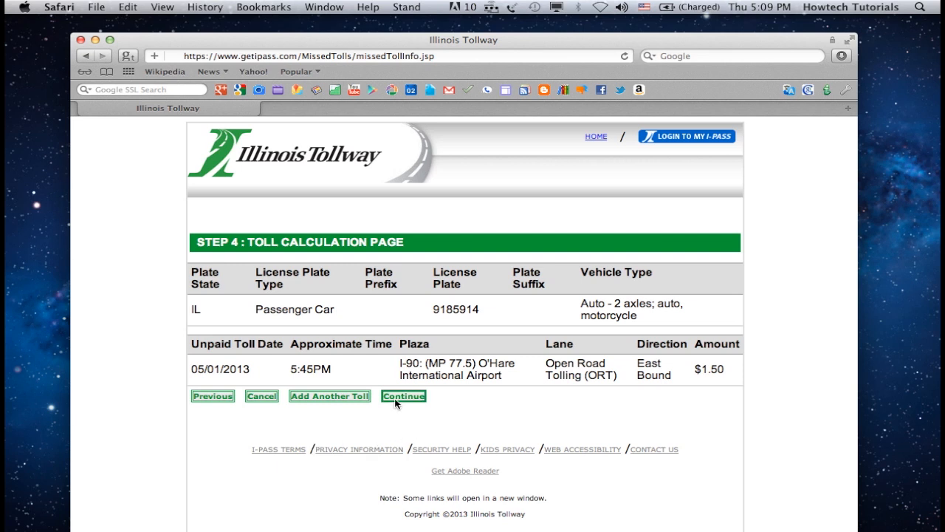
- Accept the calculated $1.50 toll and proceed to payment
{"action": "left_click", "coordinate": [405, 396]}
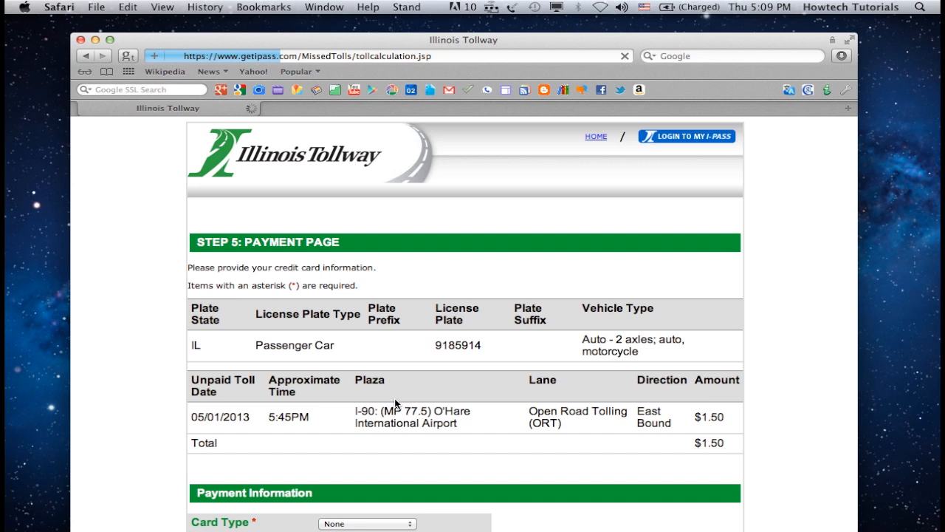
- Submit the Mastercard payment details expiring October 2015
{"action": "scroll", "scroll_direction": "down", "scroll_amount": 3}
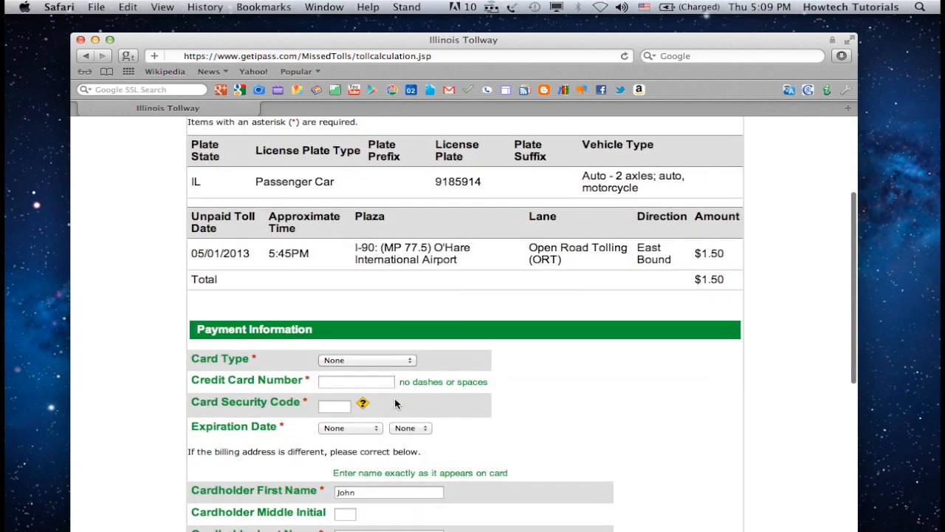
{"action": "scroll", "scroll_direction": "down", "scroll_amount": 3}
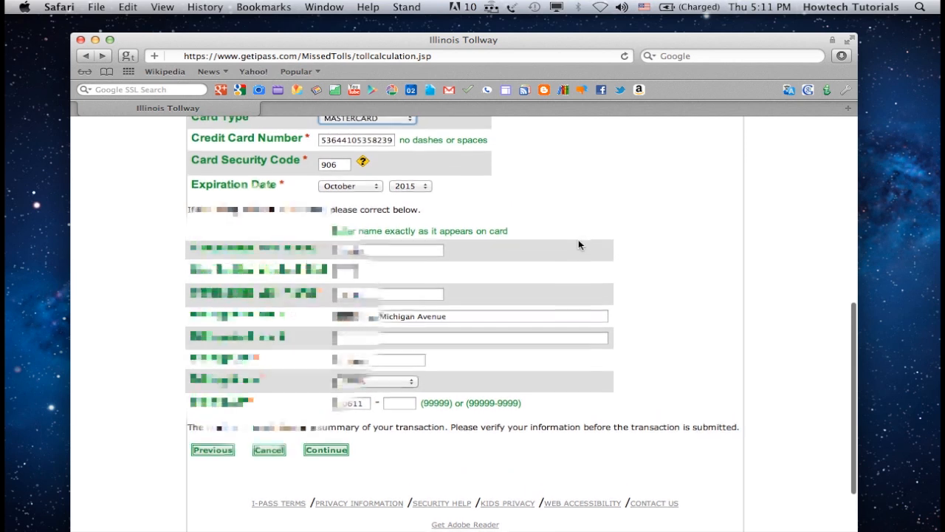
{"action": "left_click", "coordinate": [325, 449]}
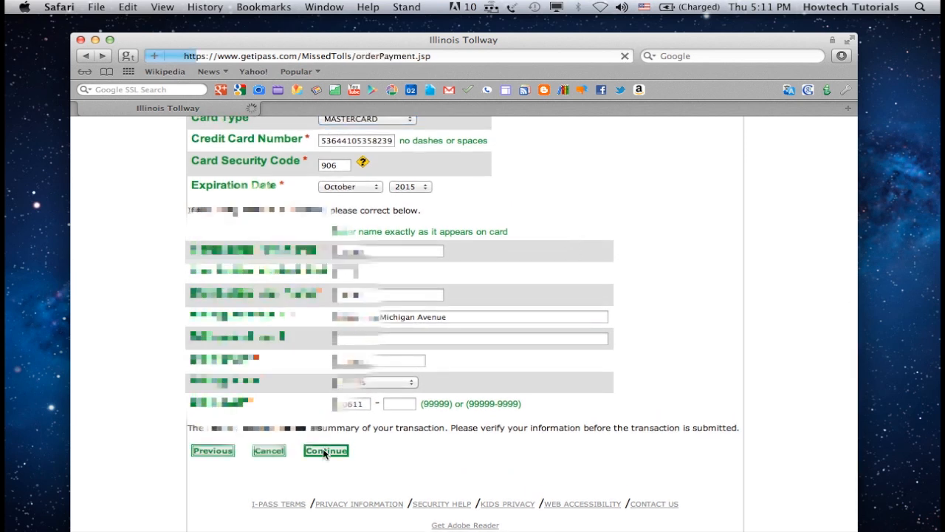
{"action": "left_click", "coordinate": [325, 450]}
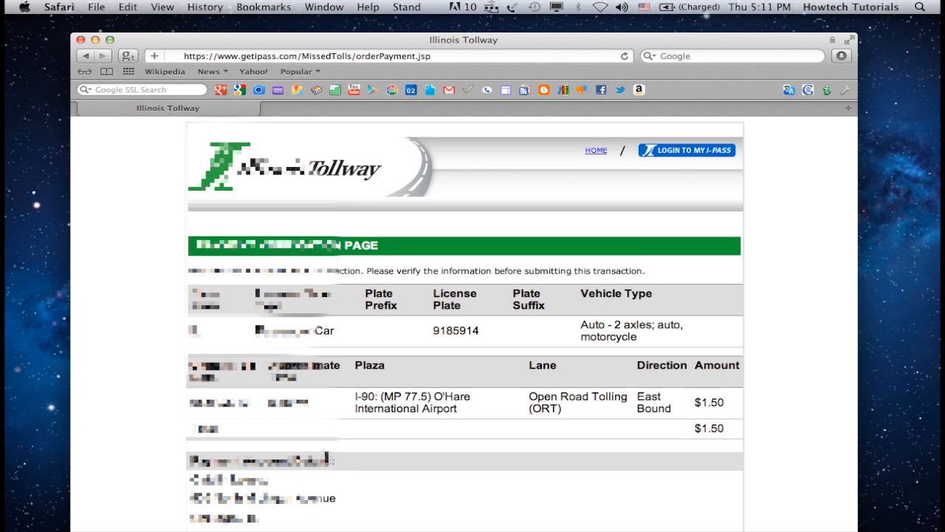
- Review the $1.50 payment verification and submit the payment
{"action": "scroll", "scroll_direction": "down", "scroll_amount": 3}
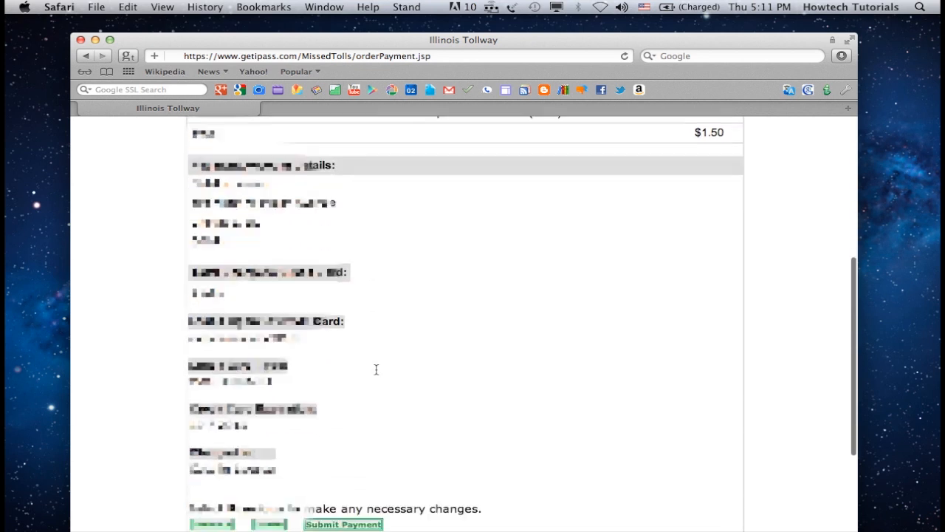
{"action": "scroll", "scroll_direction": "up", "scroll_amount": 3}
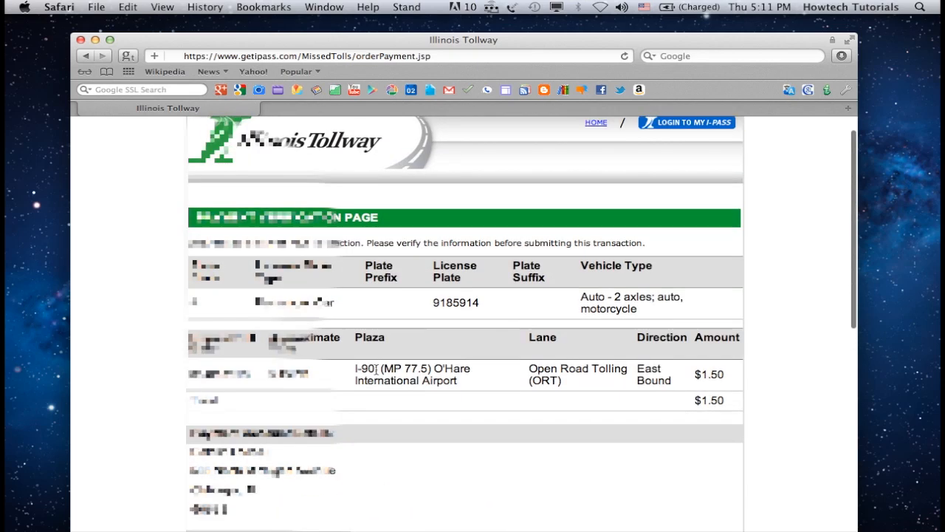
{"action": "scroll", "scroll_direction": "down", "scroll_amount": 3}
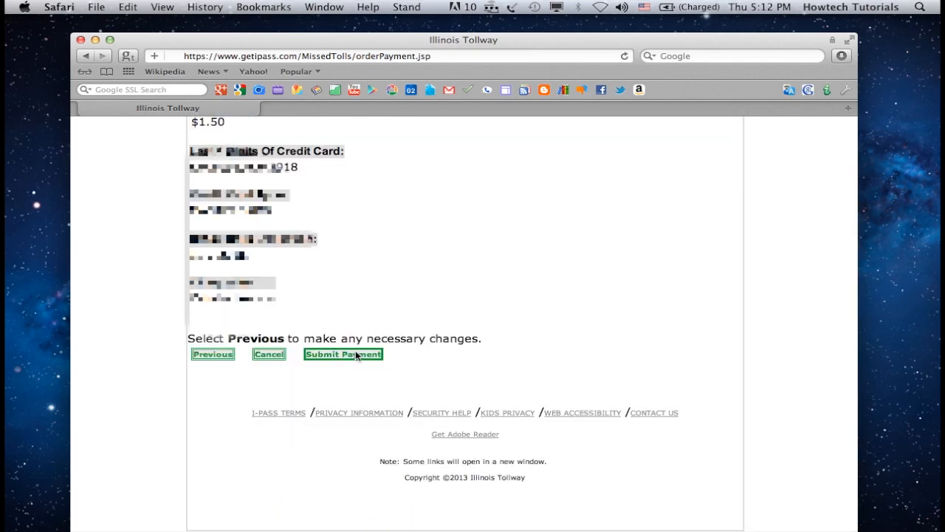
{"action": "left_click", "coordinate": [342, 354]}
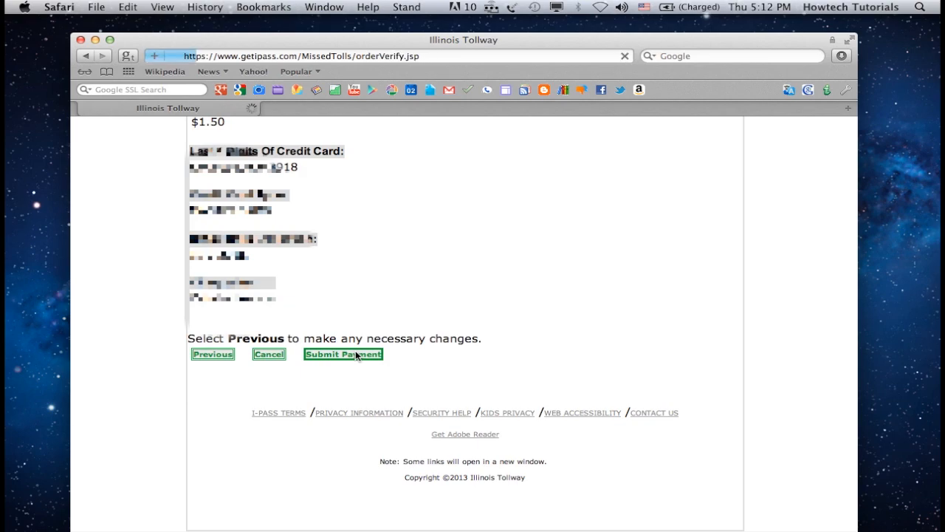